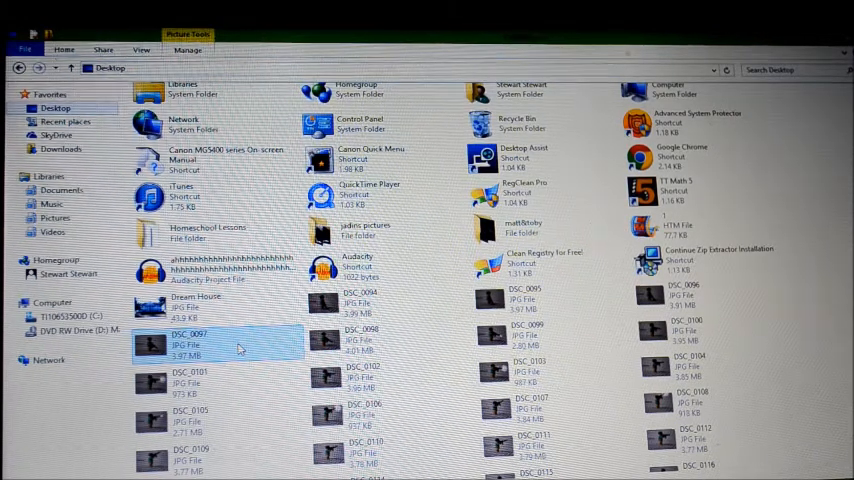
# Open the DSC_0097 photo from the Desktop with Paint
pyautogui.rightClick(190, 345)
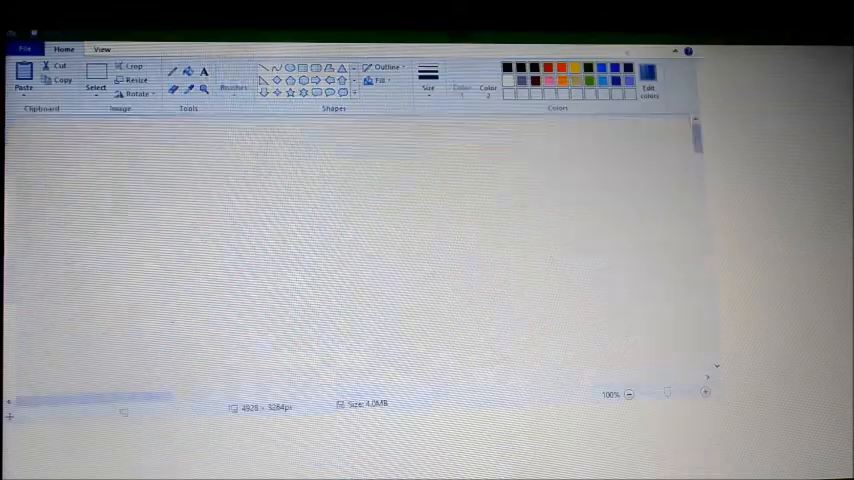
# Pick the freehand brush and colours, then paint the muzzle flash at the gun barrel
pyautogui.click(233, 80)
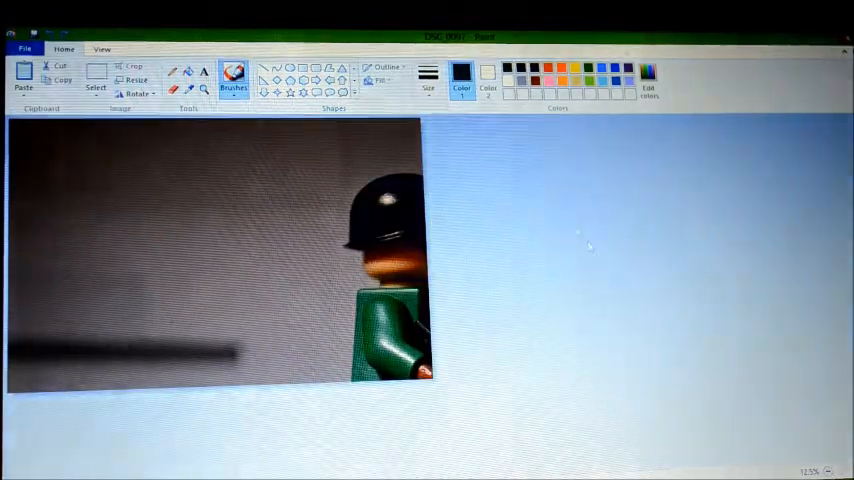
pyautogui.click(428, 78)
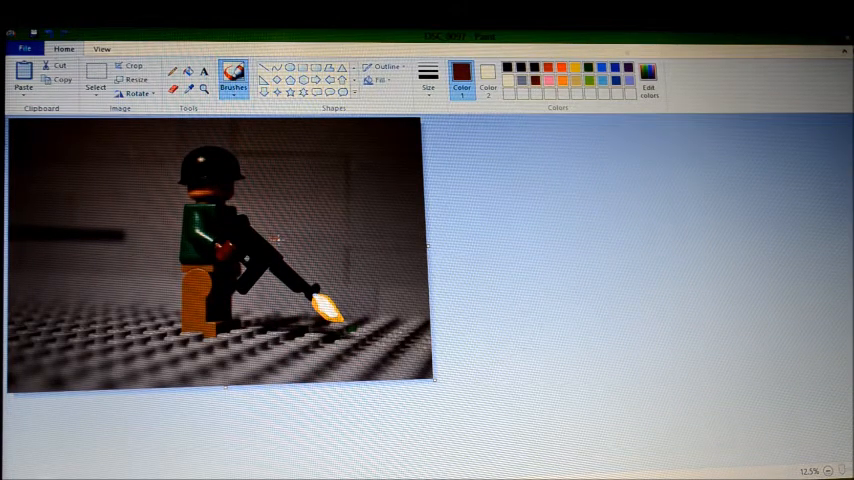
# Choose orange and dab a small shell casing behind the gun
pyautogui.click(588, 68)
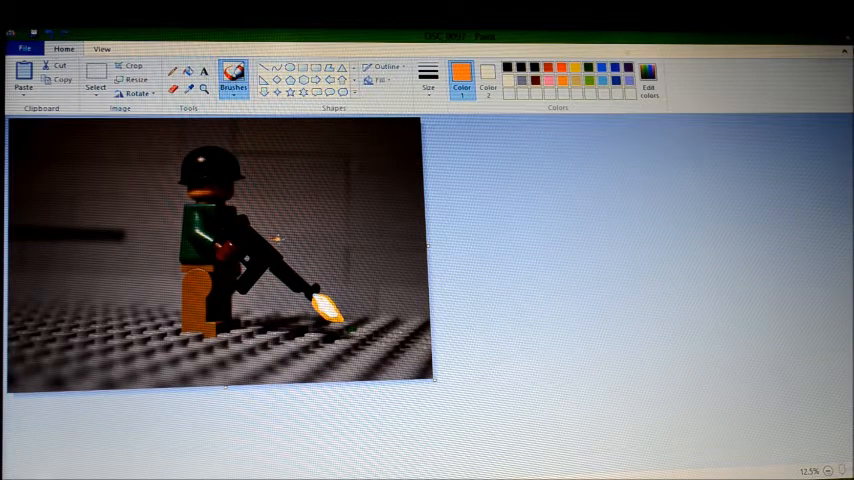
pyautogui.moveTo(738, 192)
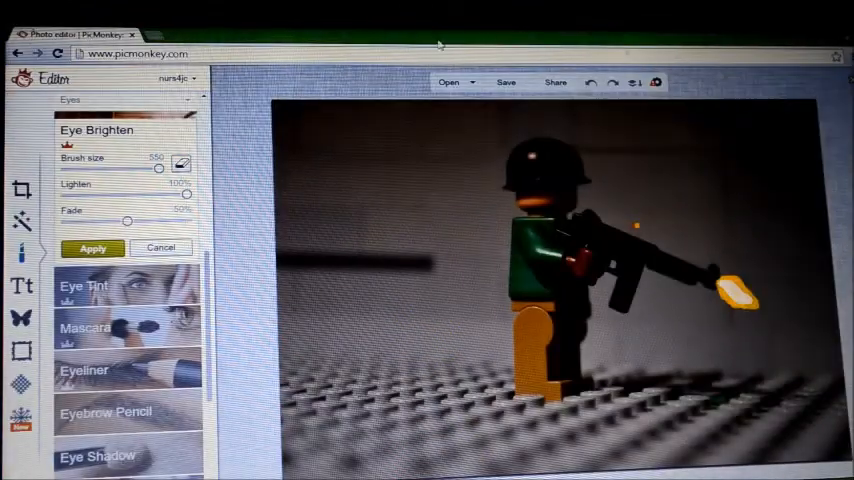
# Save changes to the current photo and bring up the Desktop file picker
pyautogui.click(448, 82)
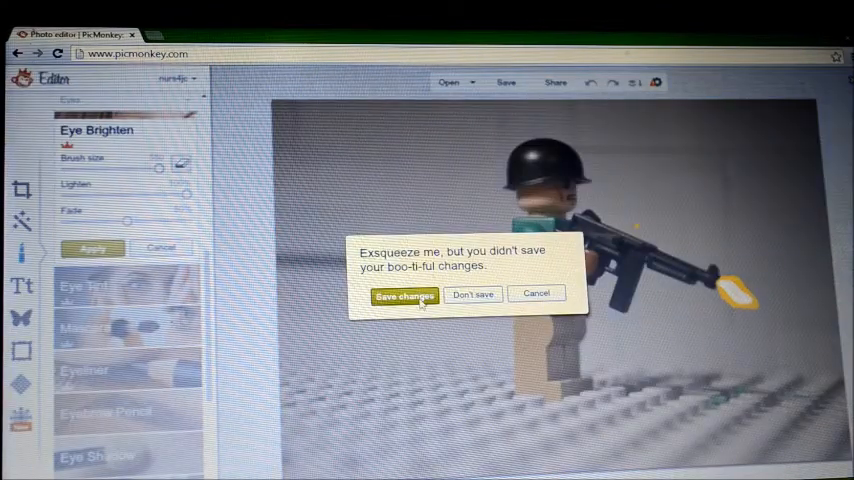
pyautogui.click(403, 296)
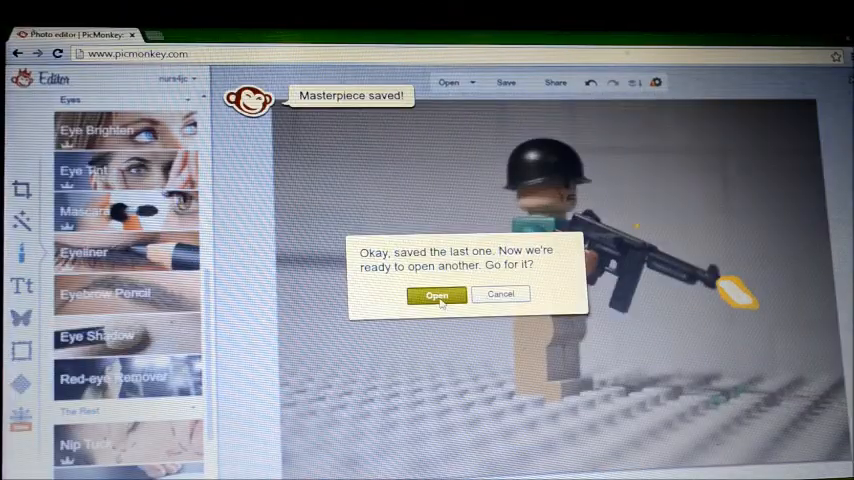
pyautogui.click(437, 295)
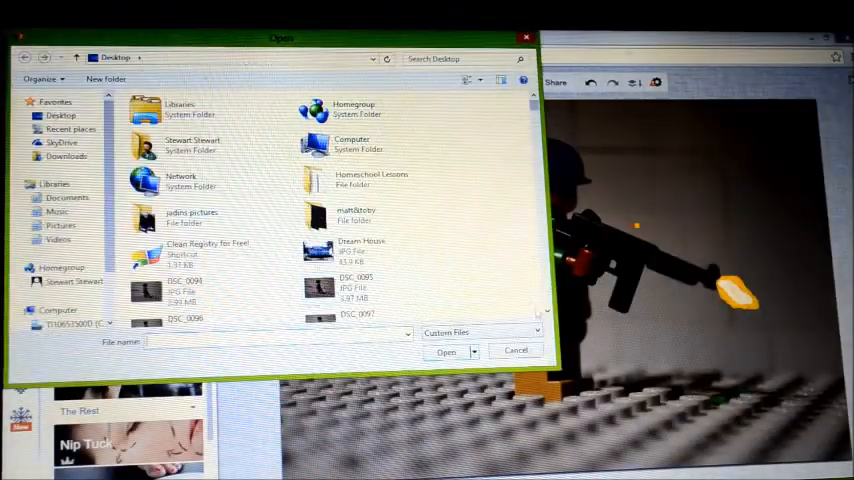
# Locate and open DSC_0097 with the painted flash in the editor
pyautogui.scroll(-3)
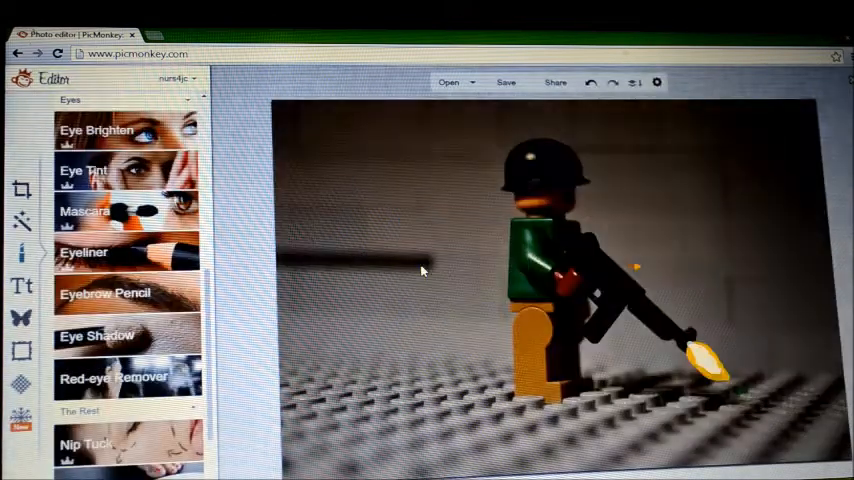
pyautogui.moveTo(285, 256)
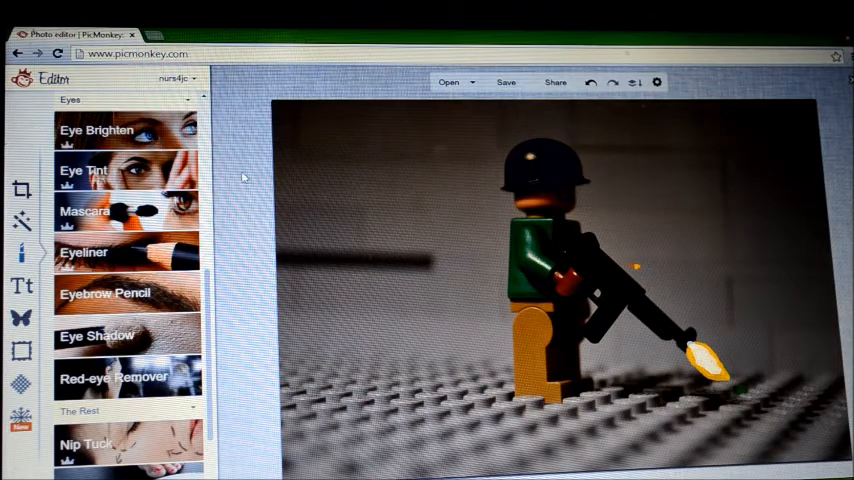
# Apply Eye Brighten at about 37% fade with a small brush over the flash, then save to computer
pyautogui.click(97, 130)
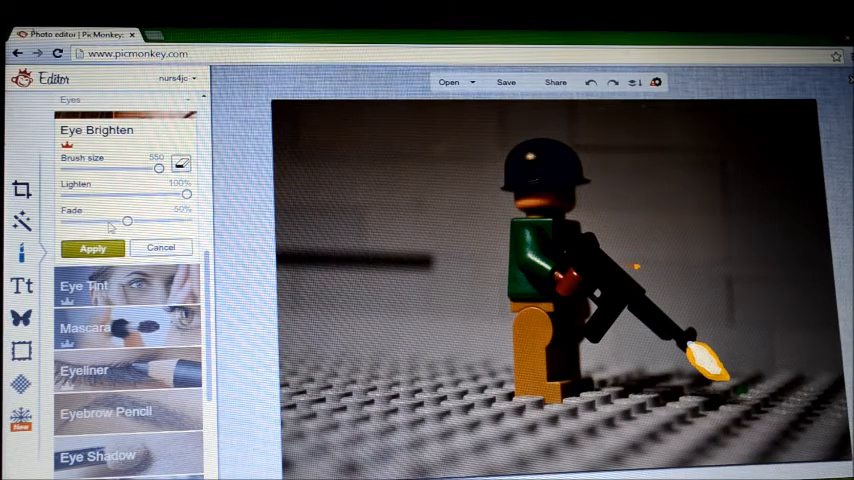
pyautogui.moveTo(125, 221); pyautogui.dragTo(105, 221)
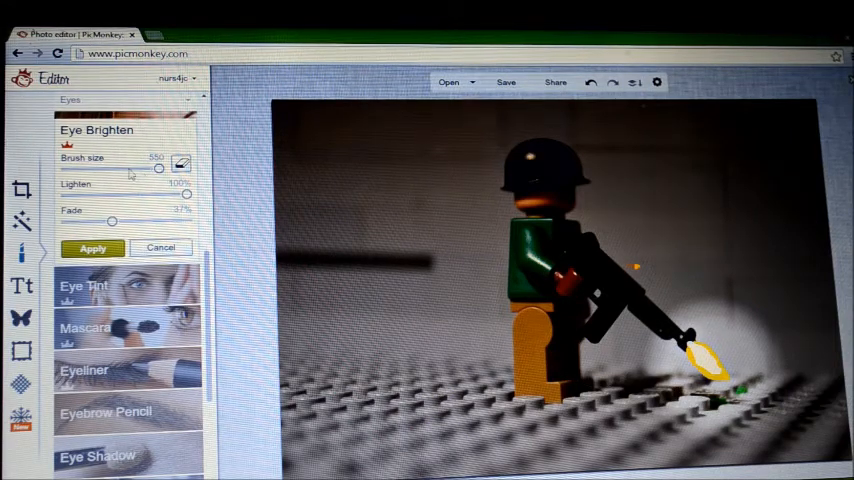
pyautogui.moveTo(158, 168); pyautogui.dragTo(126, 168)
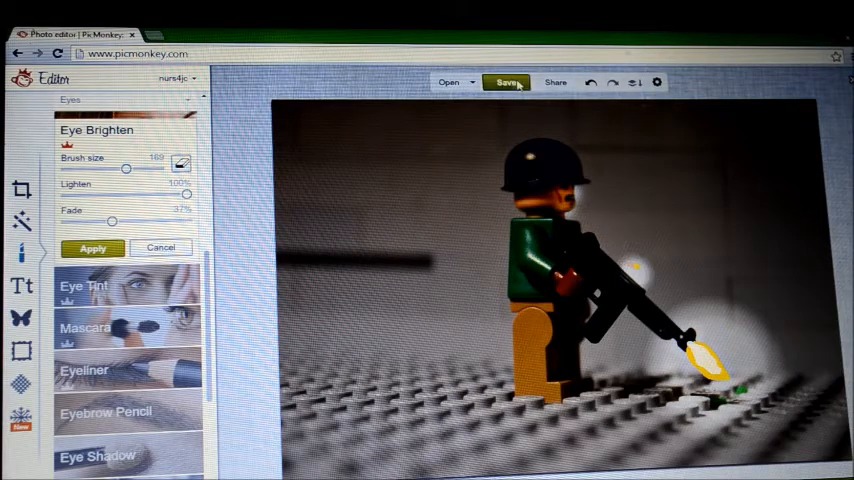
pyautogui.click(508, 82)
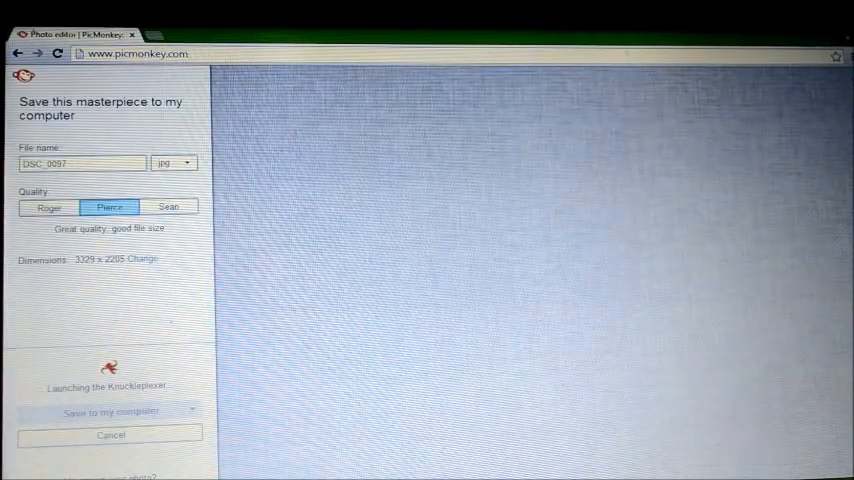